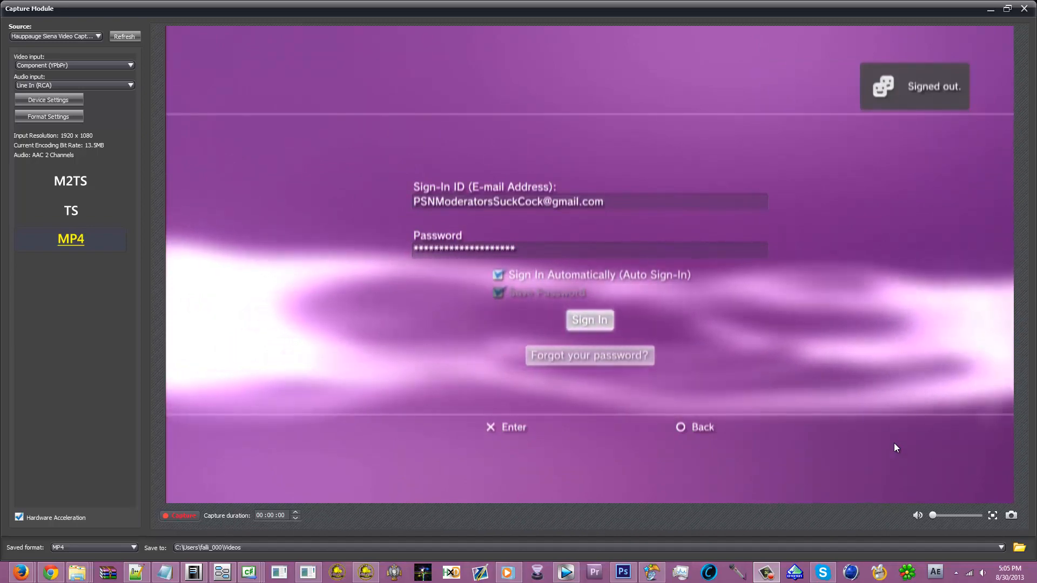
# Step: Restore the Capture Module window down from full screen while the game list shows
pyautogui.click(589, 319)
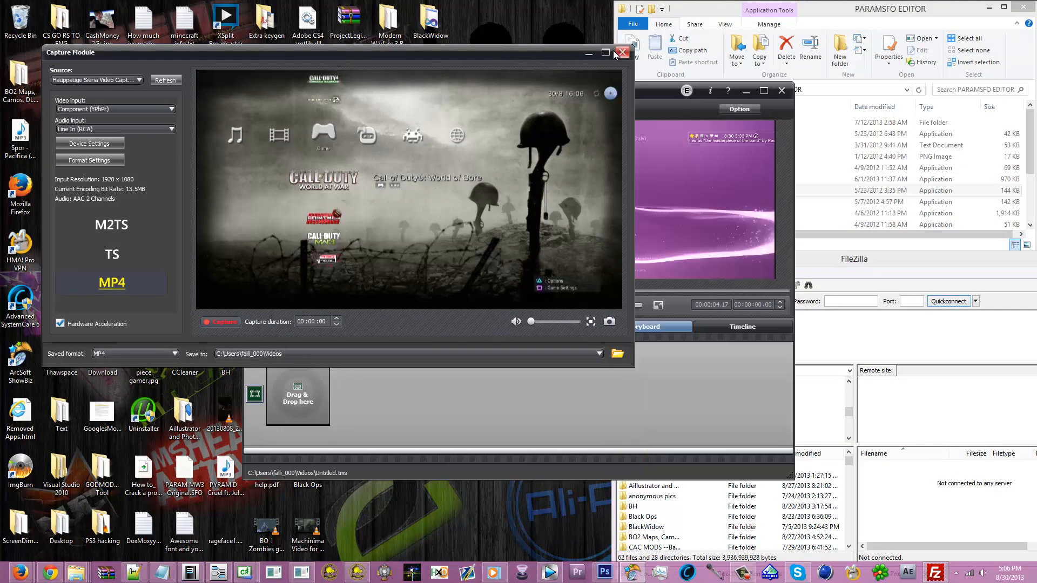
# Step: Maximize the Capture Module feed to fill the screen
pyautogui.click(605, 53)
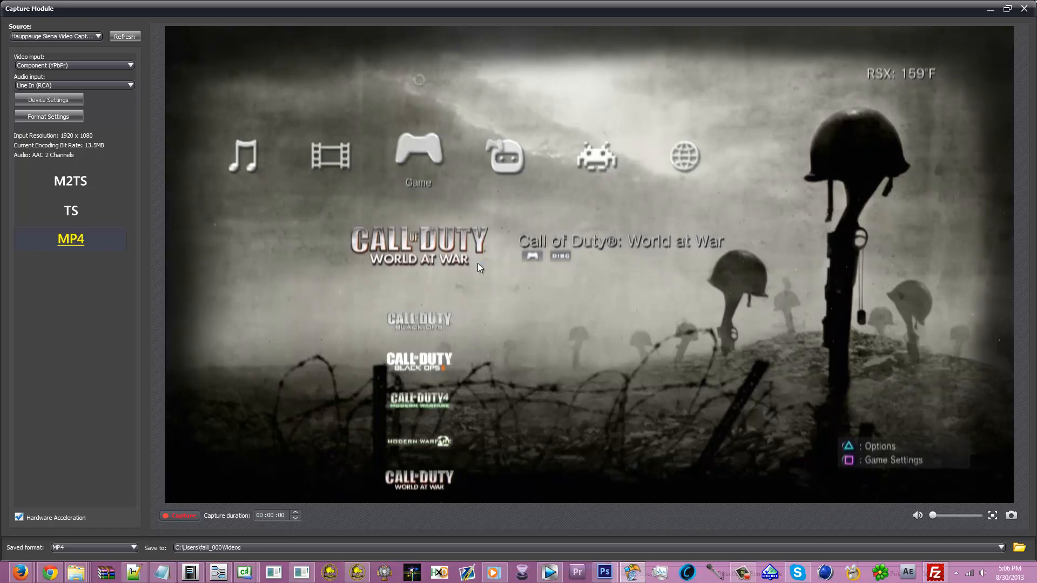
pyautogui.moveTo(541, 273)
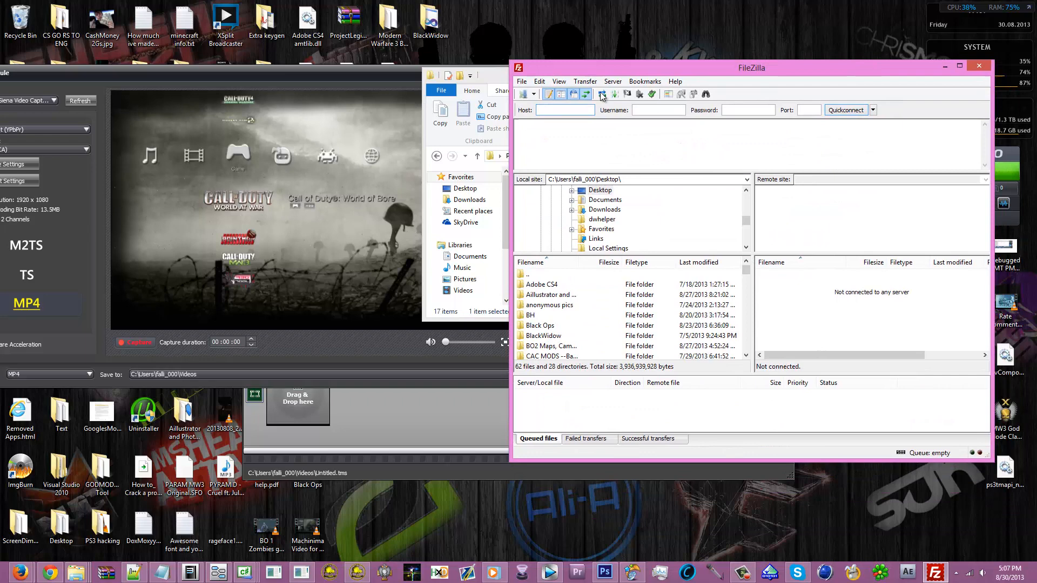
# Step: Connect to the console at host 192.168.1.41 via Quickconnect
pyautogui.click(564, 110)
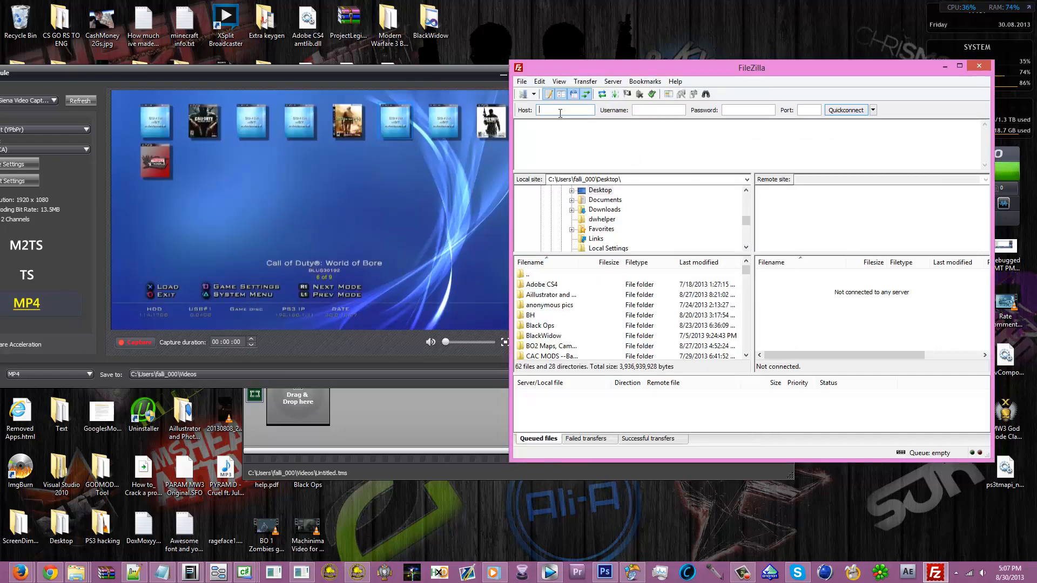
pyautogui.write('192.168.1.41')
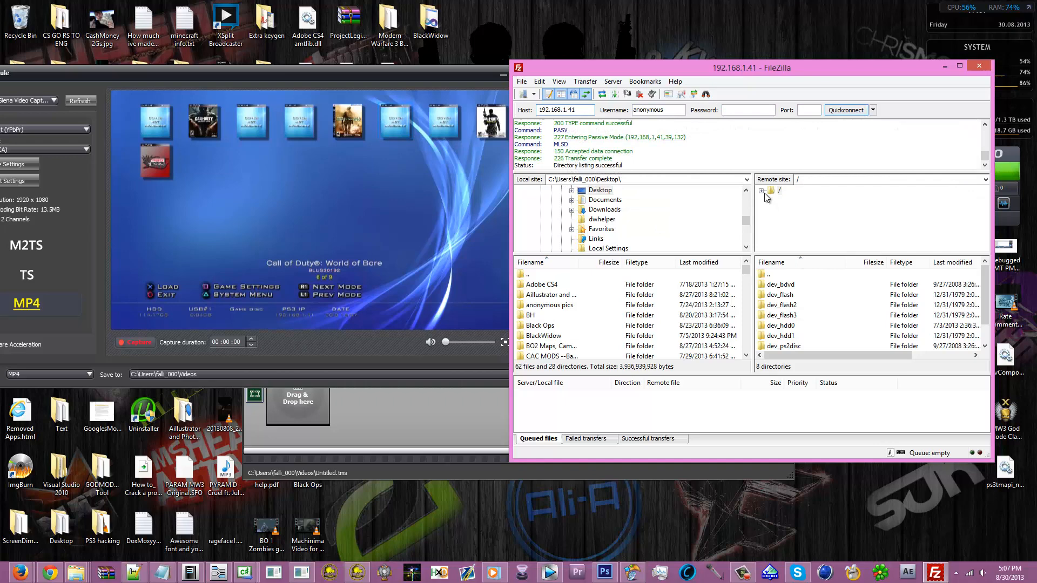
# Step: Browse dev_hdd0/GAMES/BLUS30192-[Call of Duty World at War]/PS3_GAME and download PARAM.SFO to the desktop
pyautogui.click(770, 190)
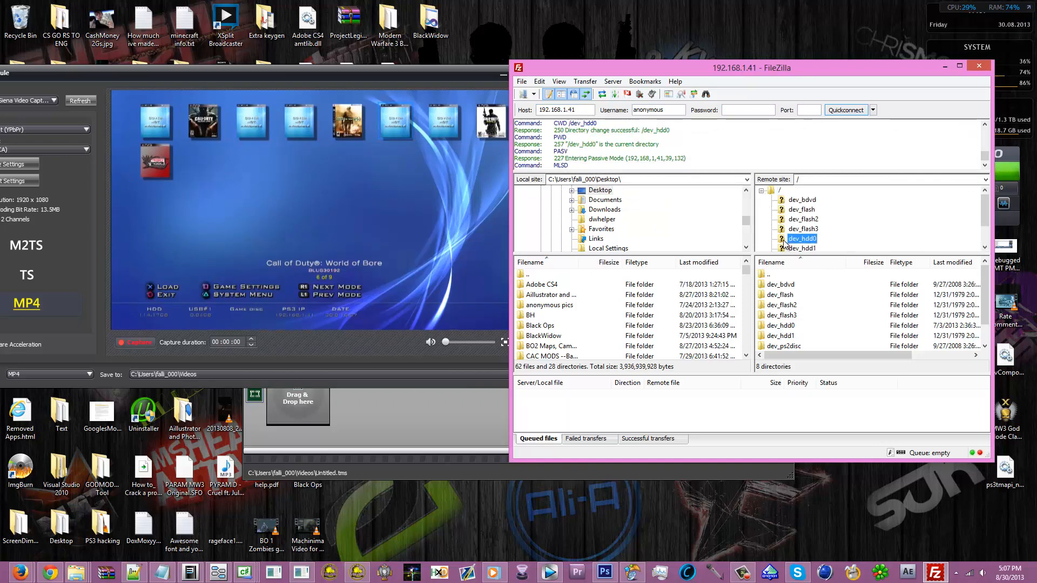
pyautogui.doubleClick(801, 238)
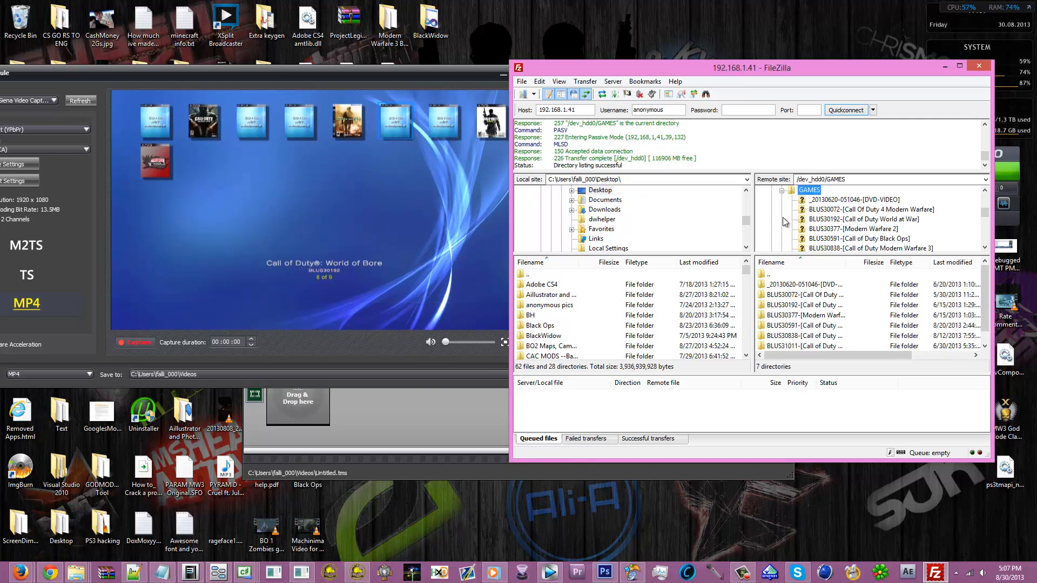
pyautogui.doubleClick(855, 199)
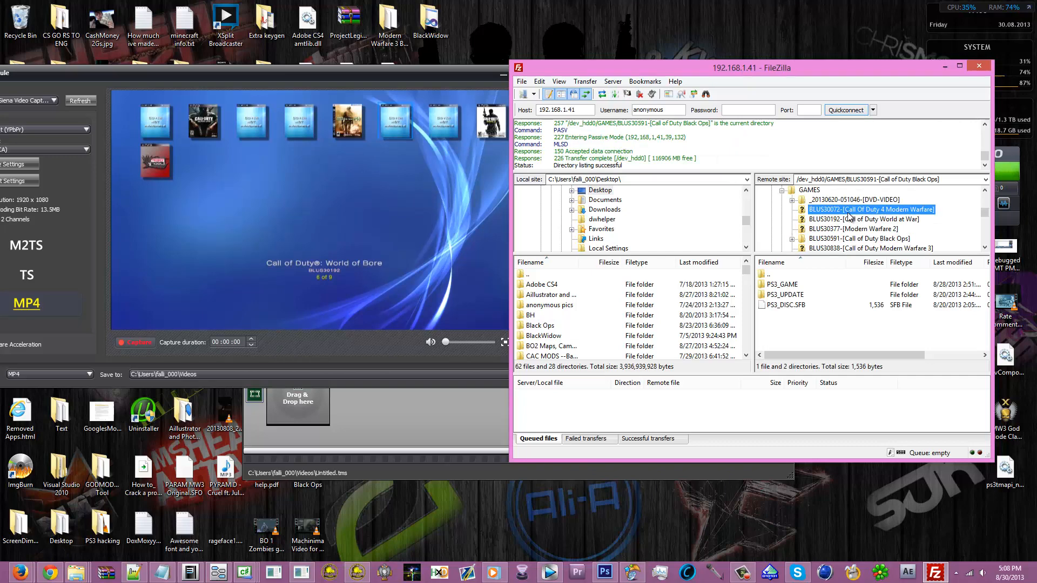
pyautogui.click(860, 219)
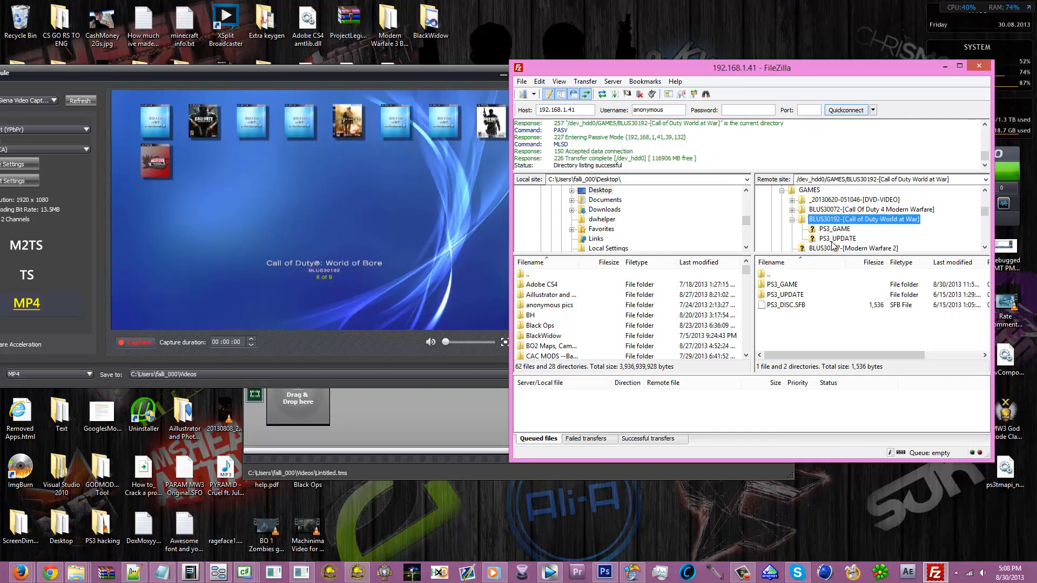
pyautogui.doubleClick(834, 228)
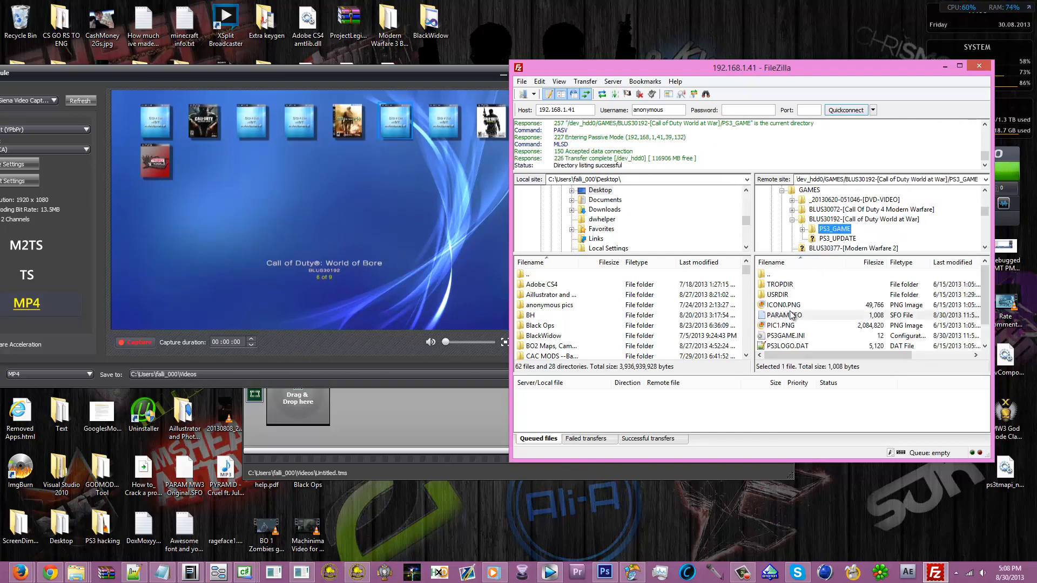
pyautogui.doubleClick(784, 314)
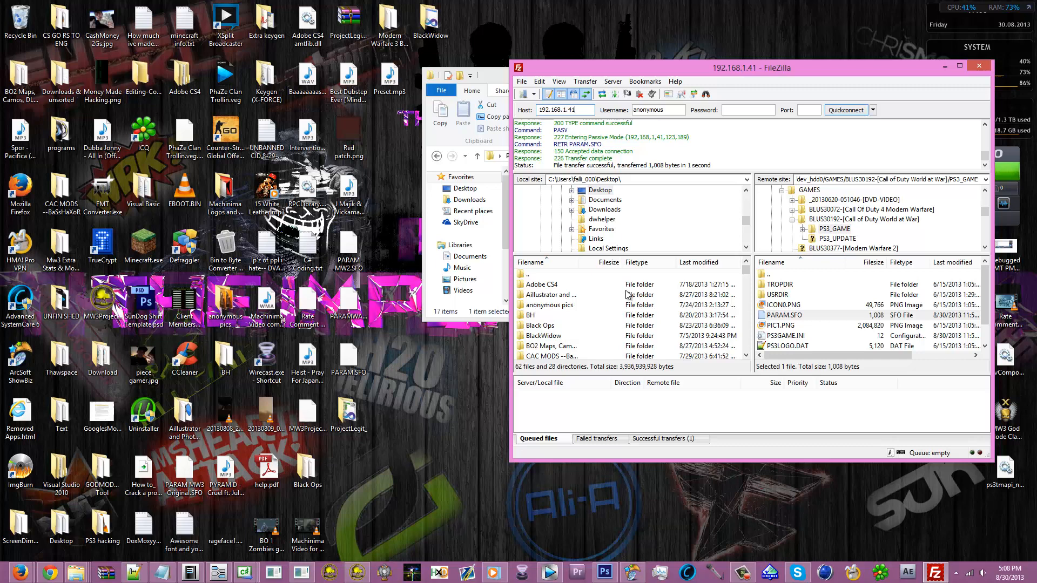
pyautogui.moveTo(241, 514)
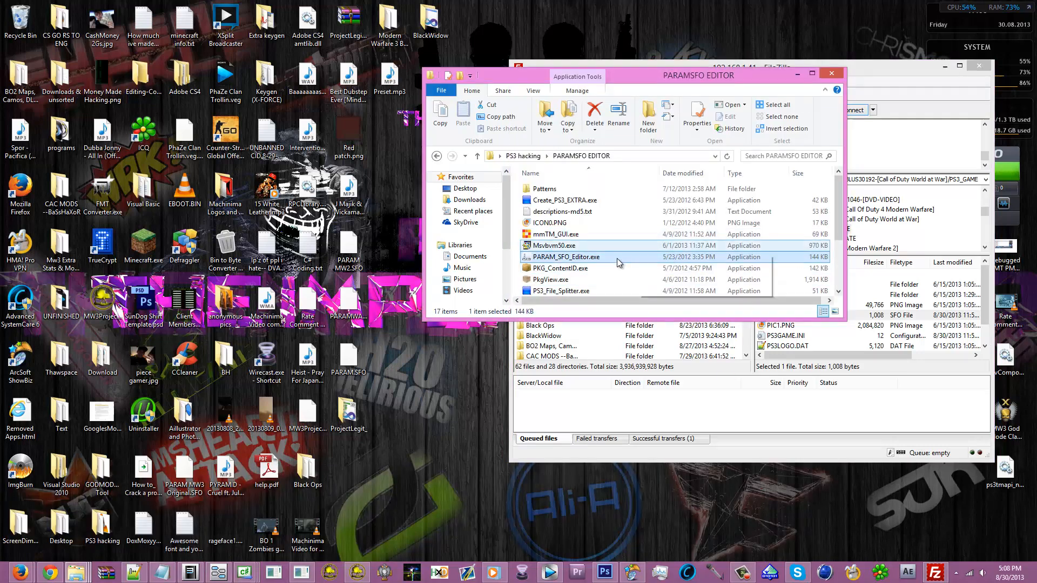
# Step: Check the TITLE field of PARAM.SFO in PARAM_SFO_Editor.exe, then close the editor
pyautogui.doubleClick(564, 257)
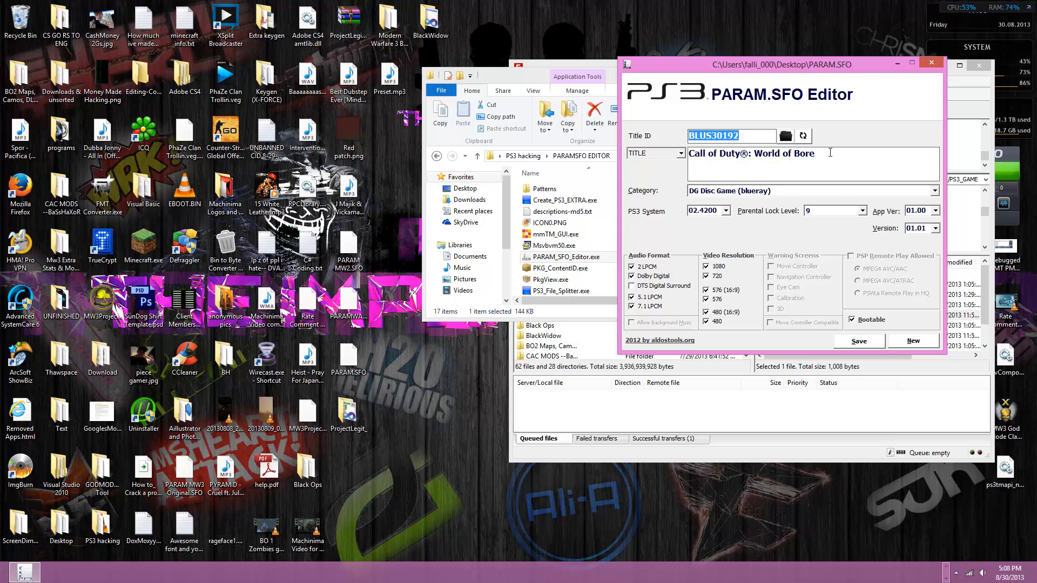
pyautogui.doubleClick(751, 153)
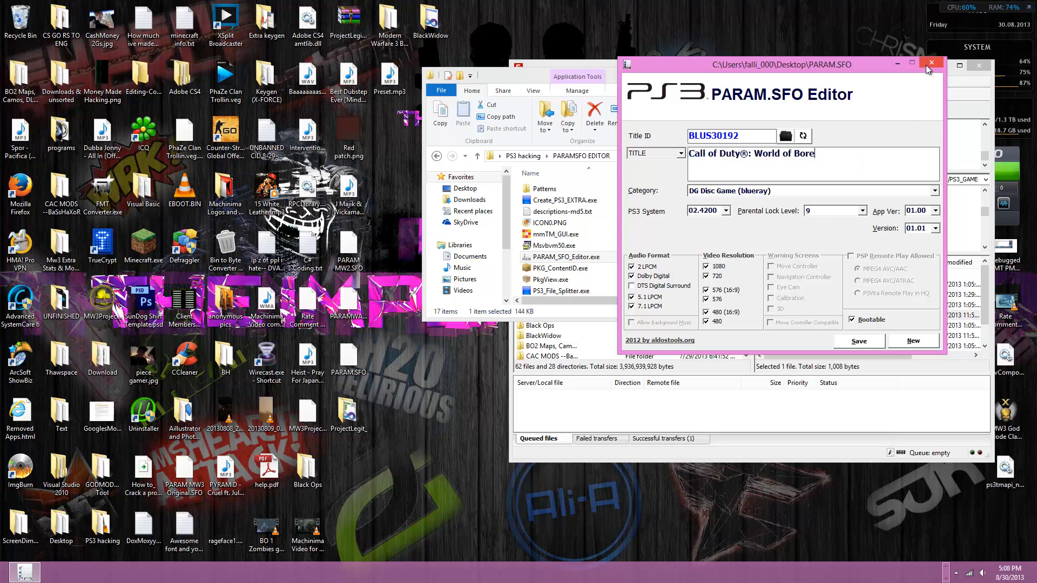
pyautogui.click(932, 63)
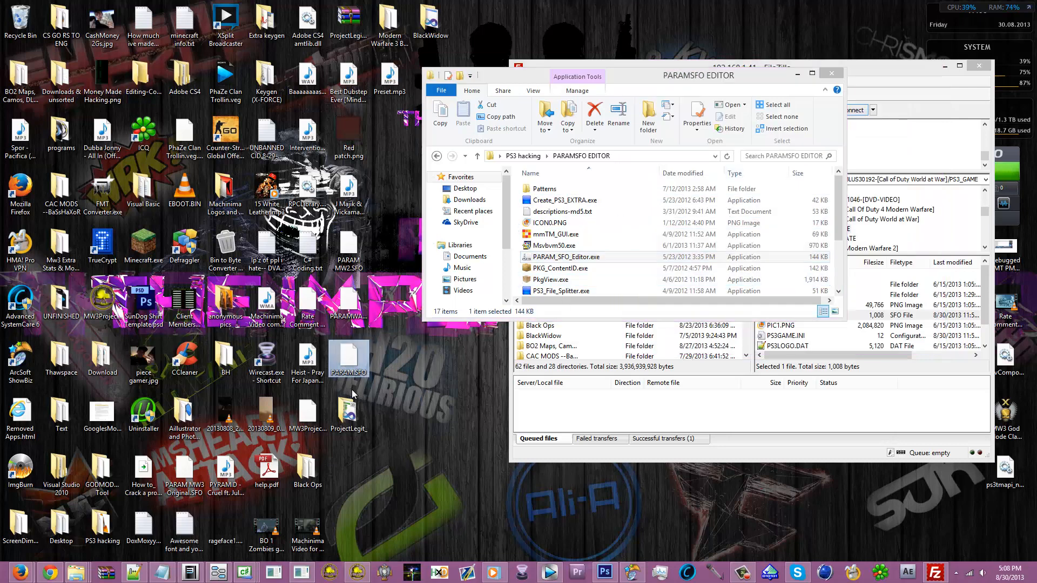
pyautogui.moveTo(349, 361)
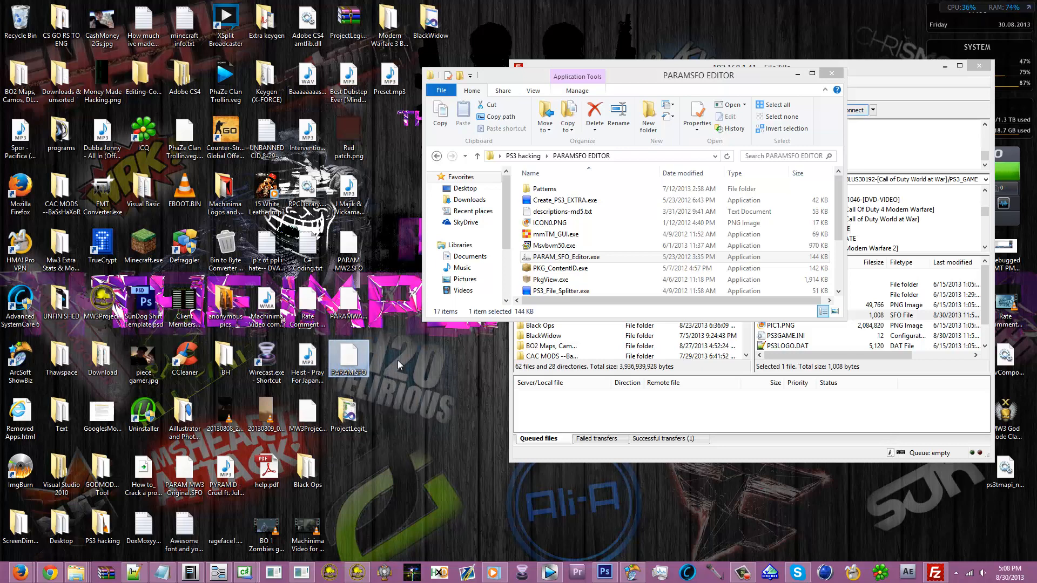
pyautogui.moveTo(348, 357)
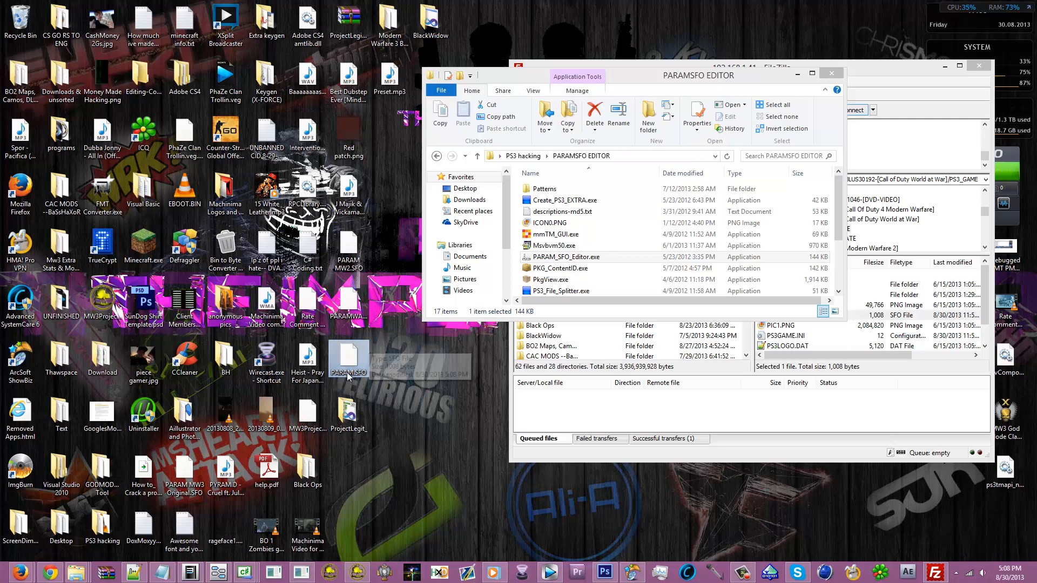
pyautogui.moveTo(349, 358)
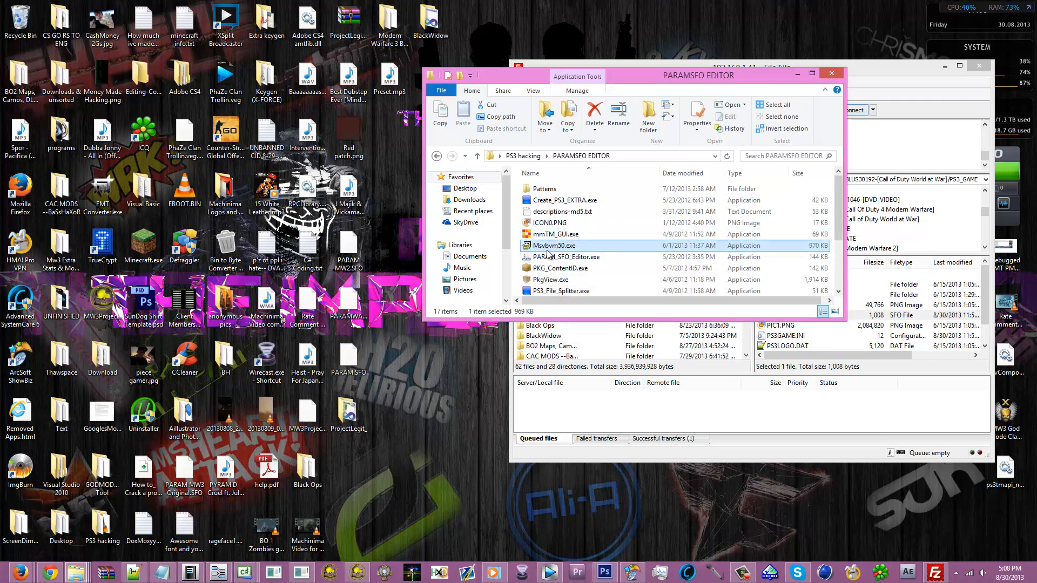
pyautogui.moveTo(553, 245)
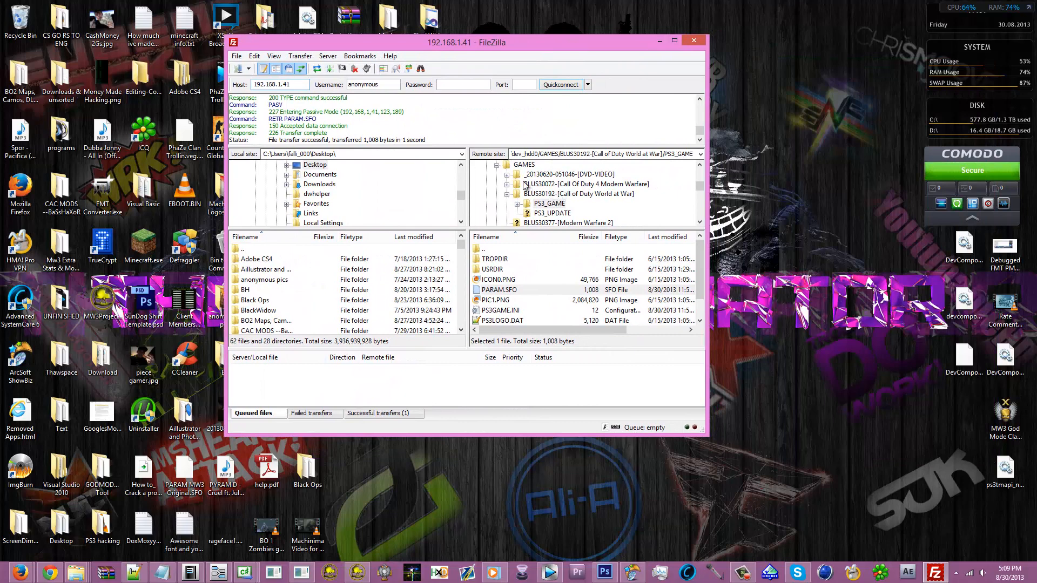
pyautogui.moveTo(517, 300)
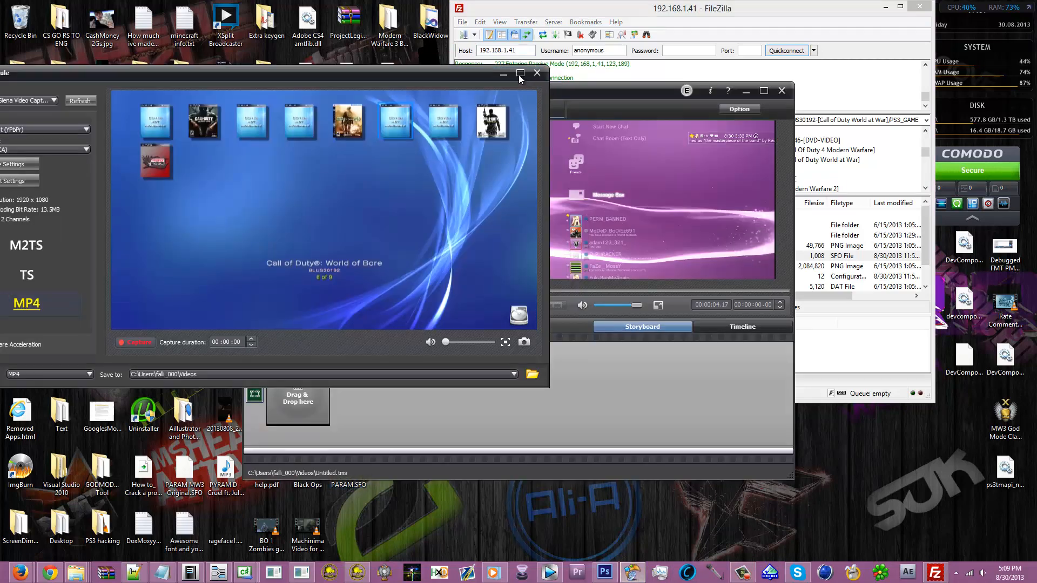
# Step: Maximize Capture Module over multiMAN's options for Call of Duty®: World of Bore
pyautogui.click(520, 73)
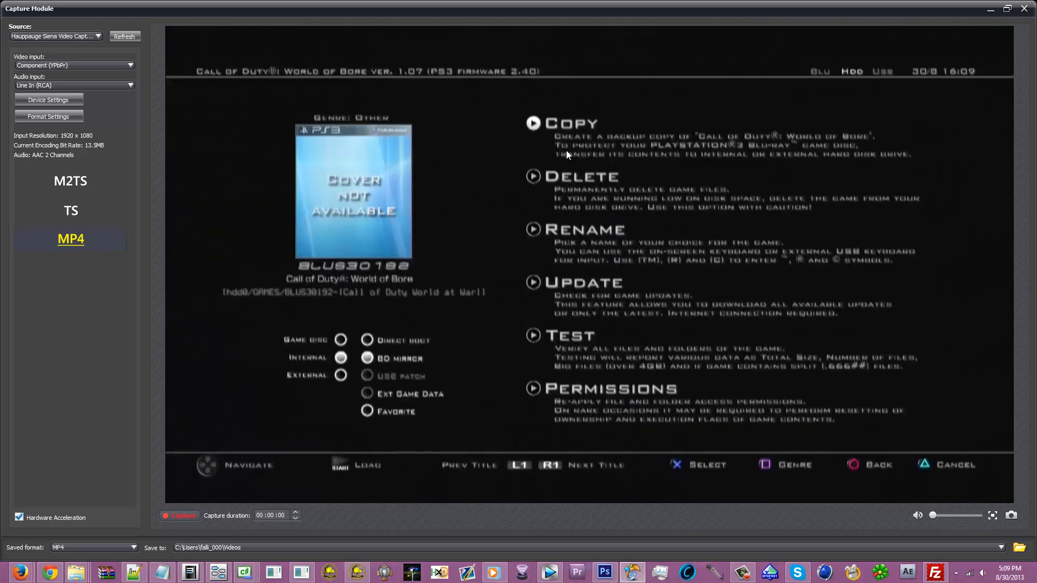
# Step: Launch the game from multiMAN and show its multiplayer menu full screen
pyautogui.click(340, 339)
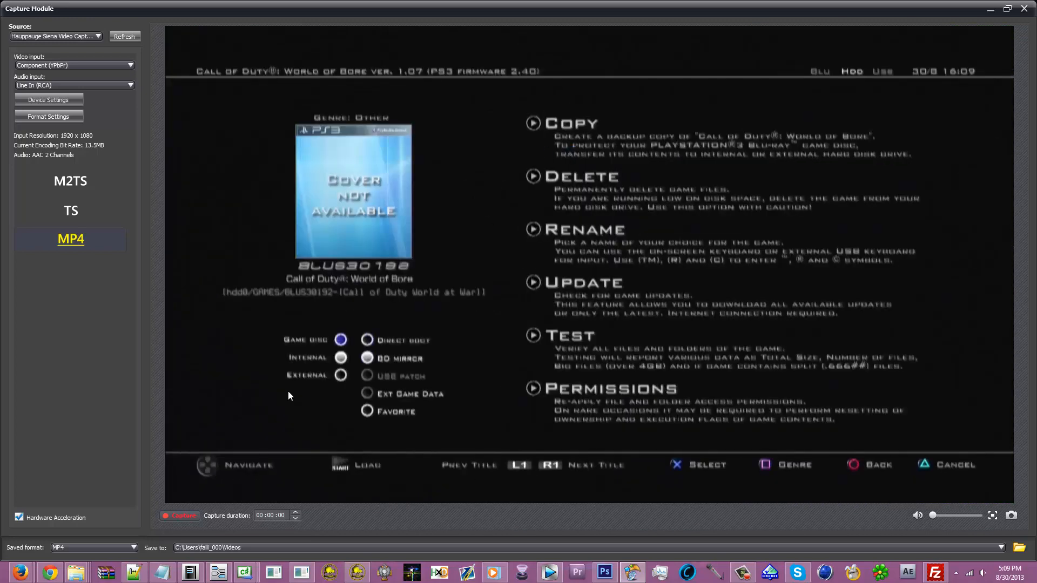
pyautogui.click(368, 358)
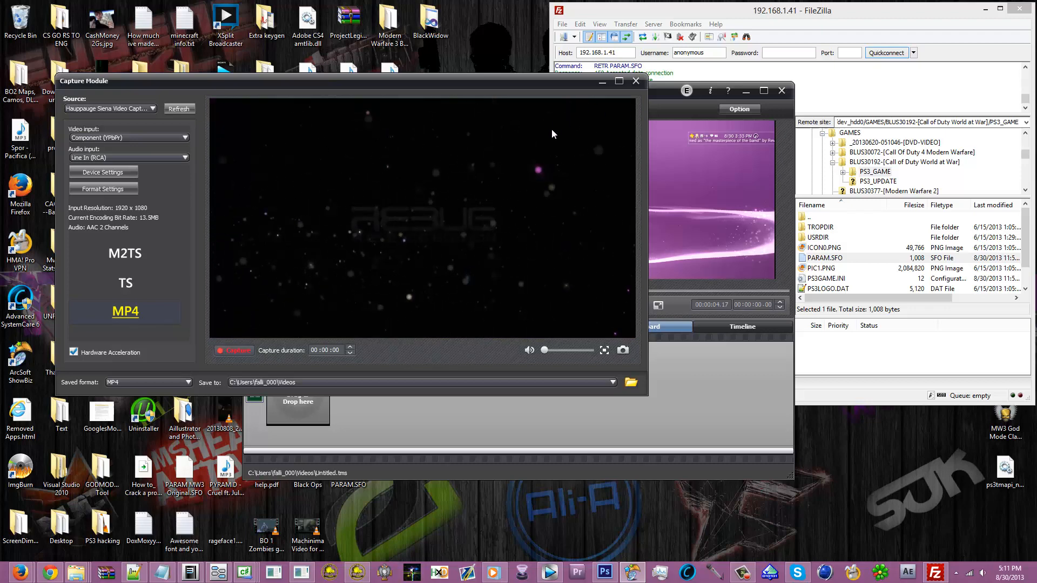
pyautogui.click(618, 81)
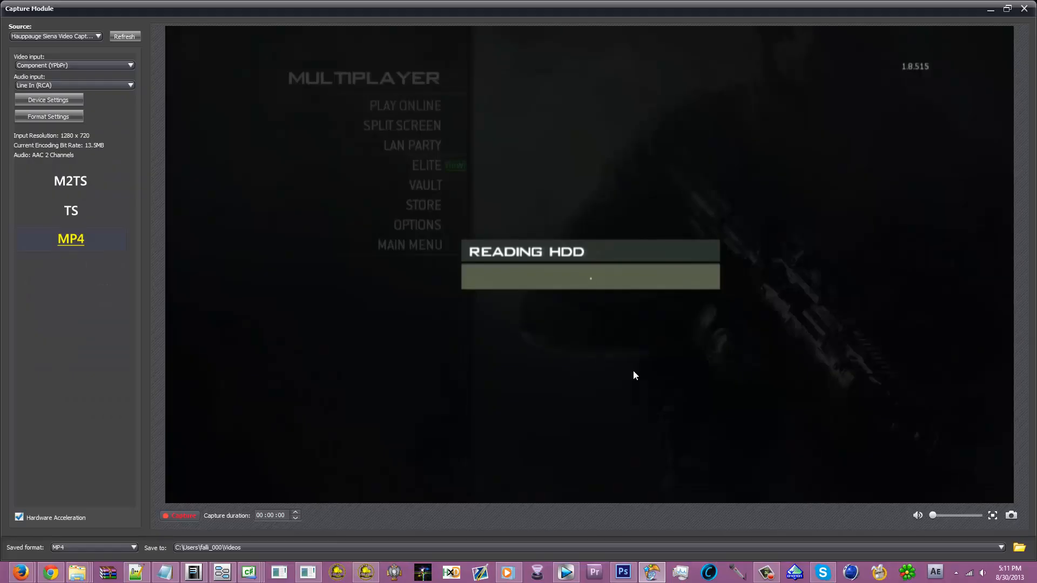